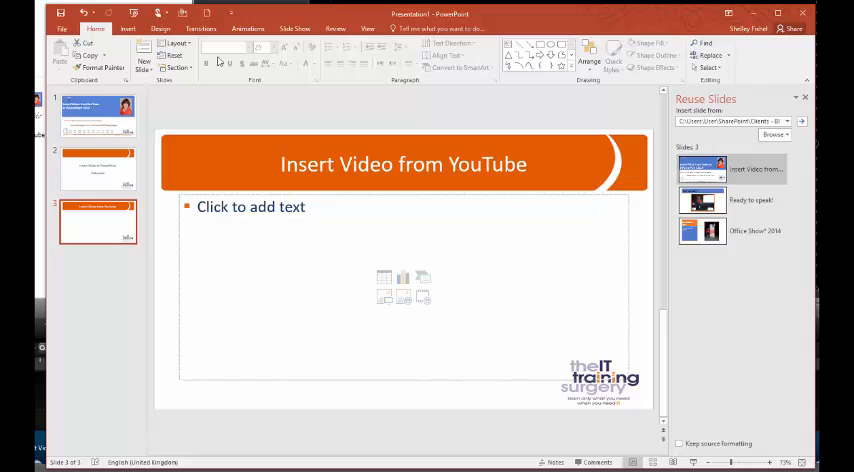
mouse_move(416, 342)
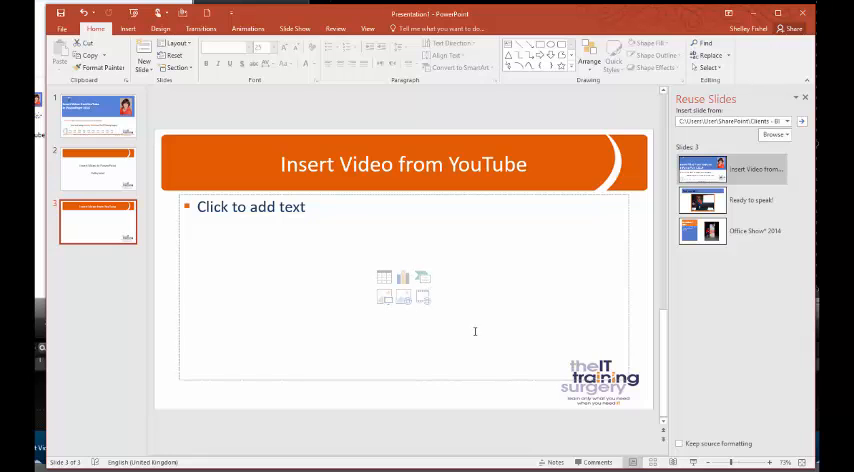
mouse_move(422, 297)
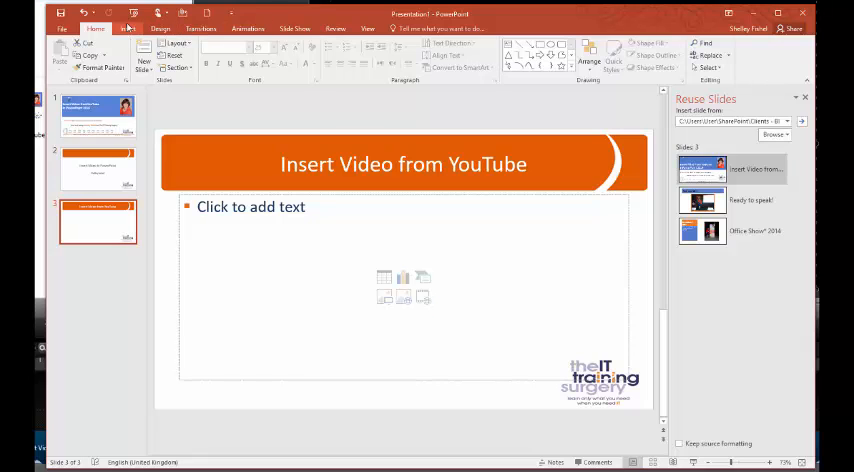
Open the Video drop-down on the Insert tab to show online and PC video options.
left_click(128, 28)
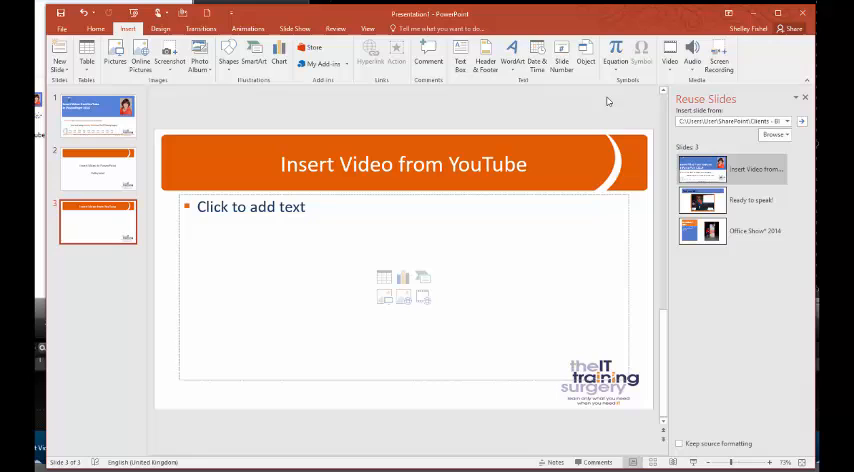
left_click(669, 52)
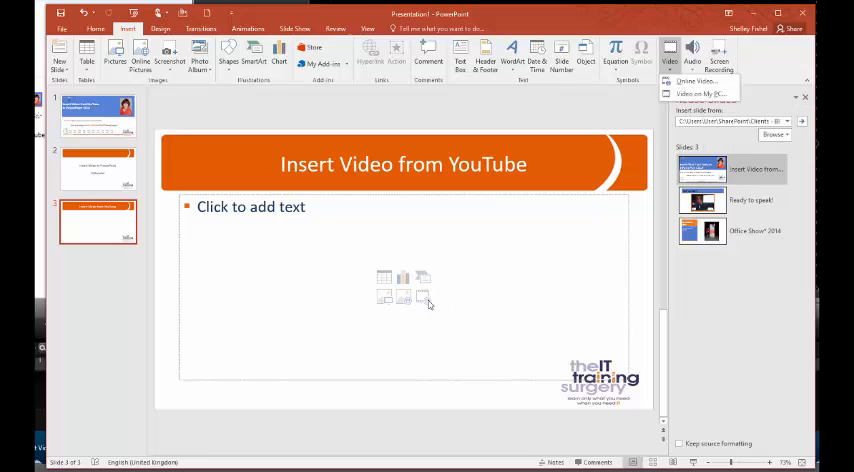
Search YouTube for 'The Power Of Words' and embed the video of the man on steps.
left_click(697, 81)
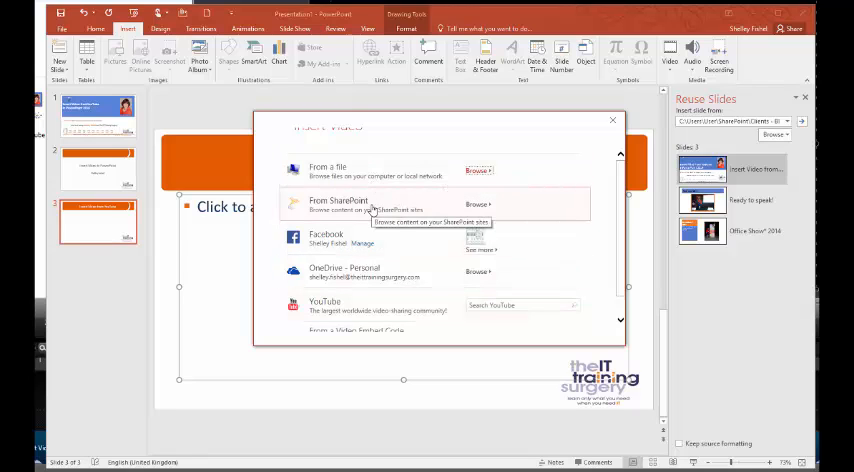
mouse_move(385, 238)
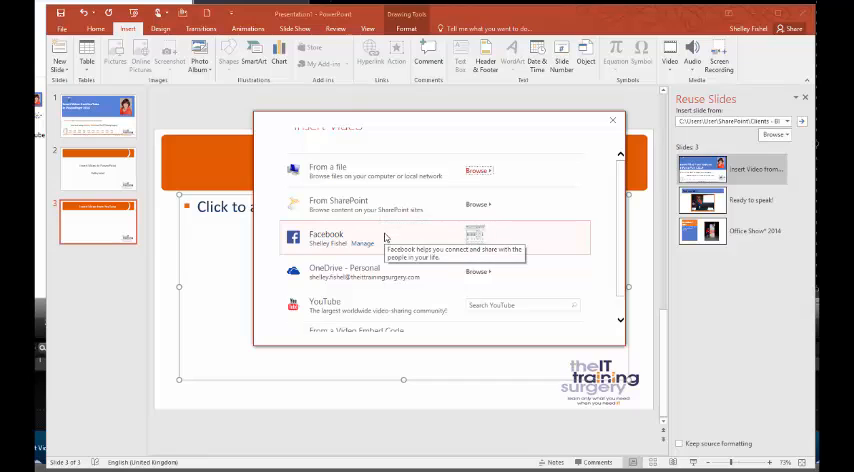
mouse_move(386, 279)
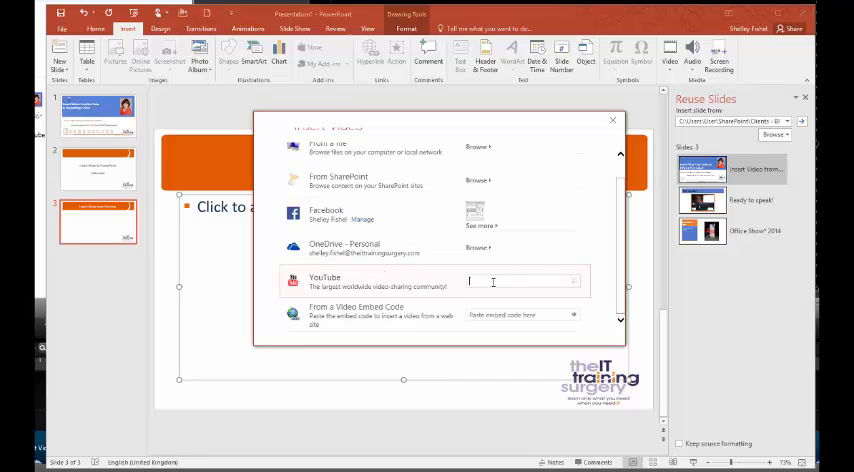
type("Tel")
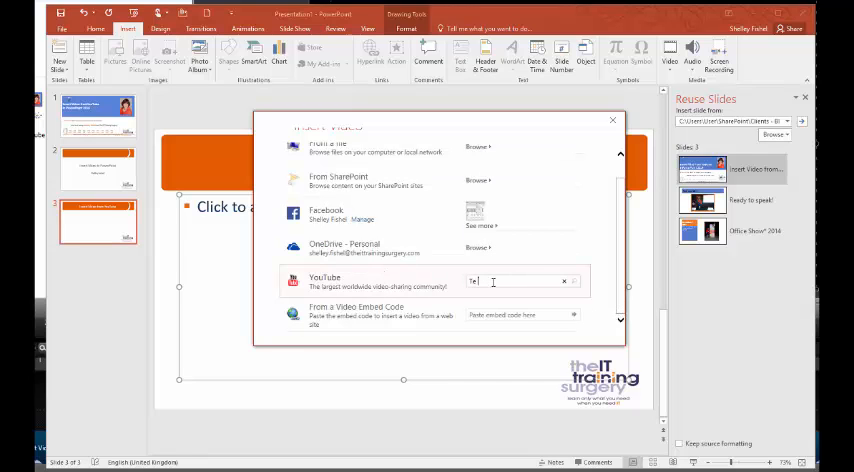
type("The Power")
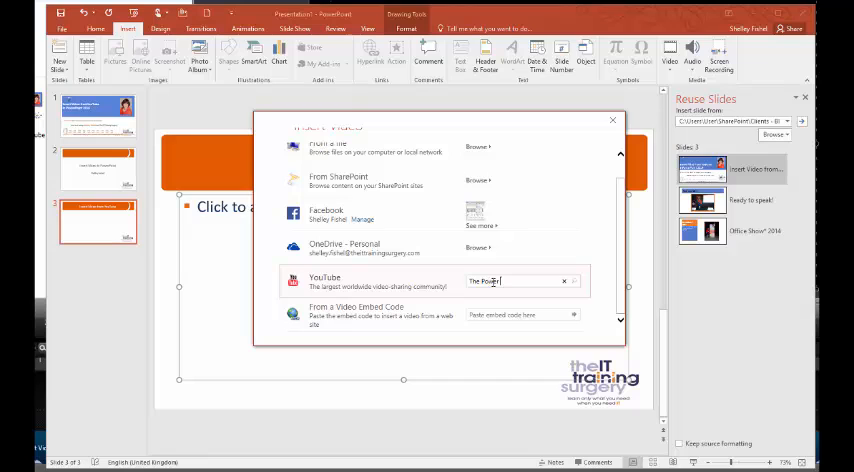
type("Of Words")
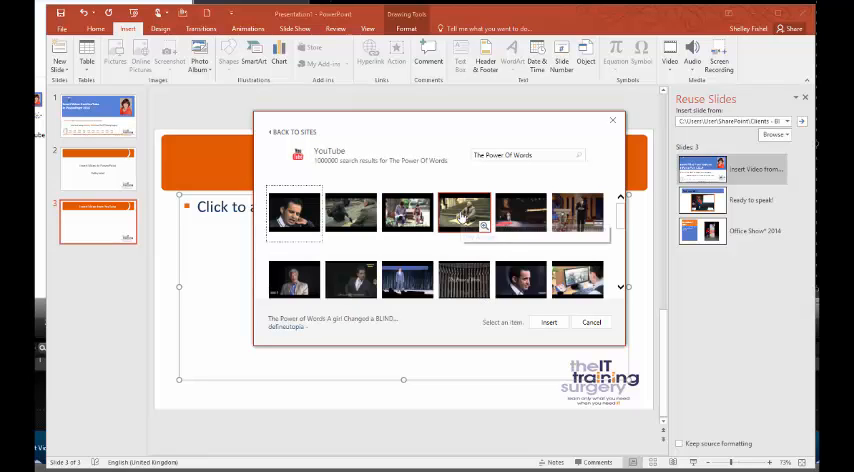
left_click(463, 212)
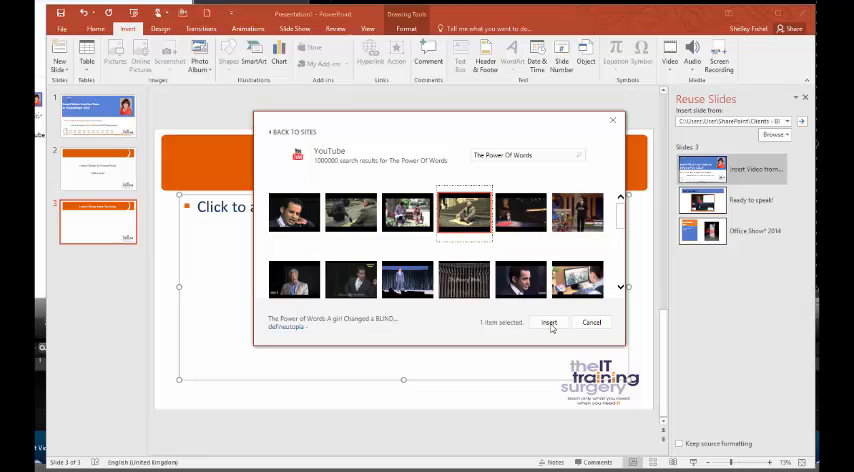
left_click(549, 322)
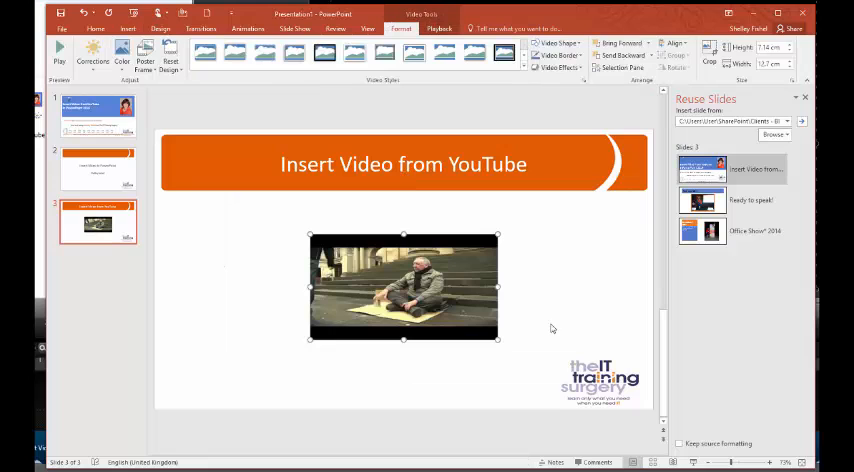
mouse_move(564, 254)
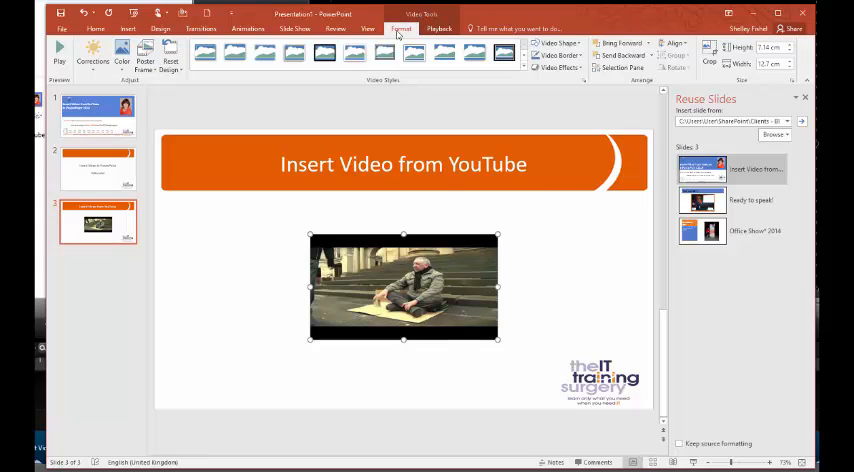
Apply a framed style from the Video Styles gallery to the video, then reselect it.
left_click(324, 54)
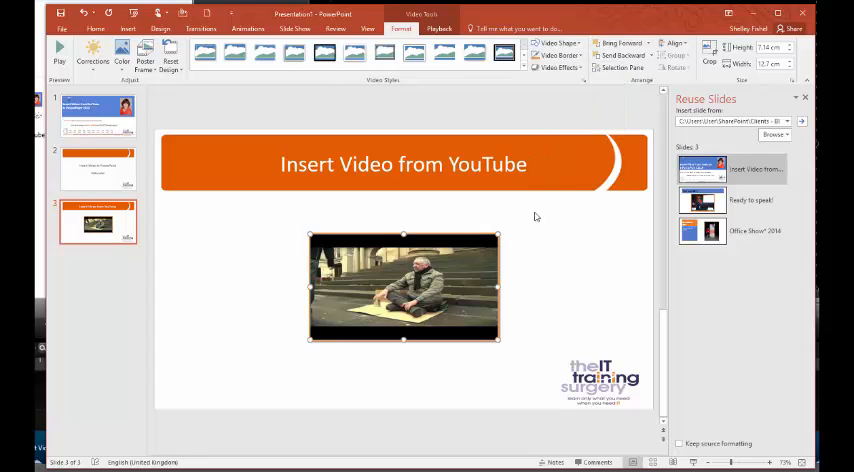
left_click(560, 67)
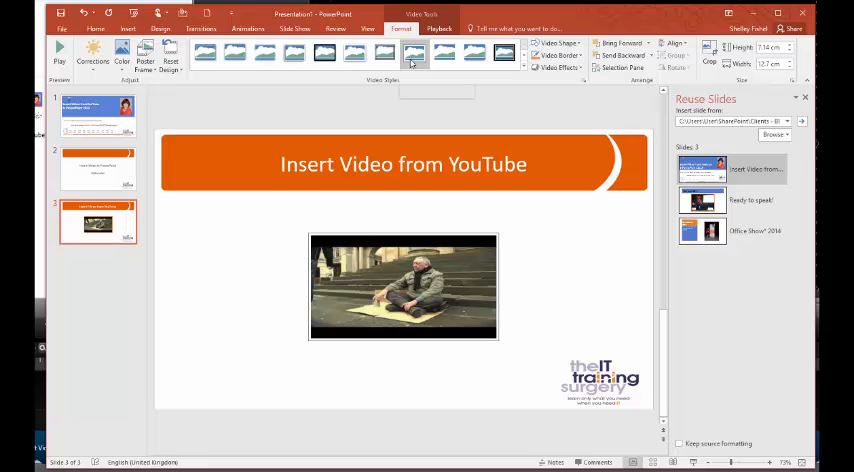
left_click(558, 55)
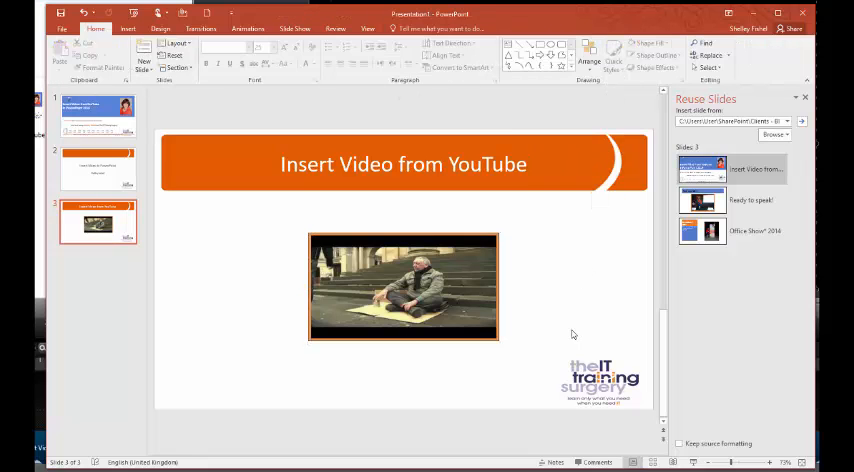
left_click(403, 288)
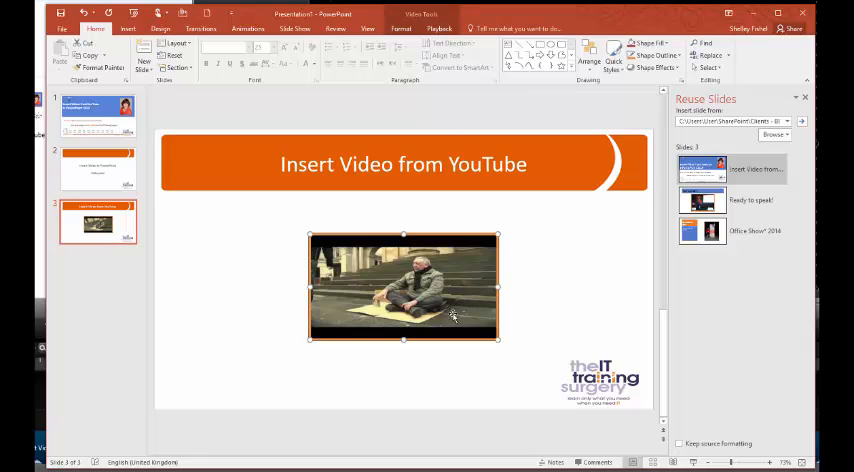
Show the Video Tools Playback tab for the selected YouTube video.
left_click(438, 28)
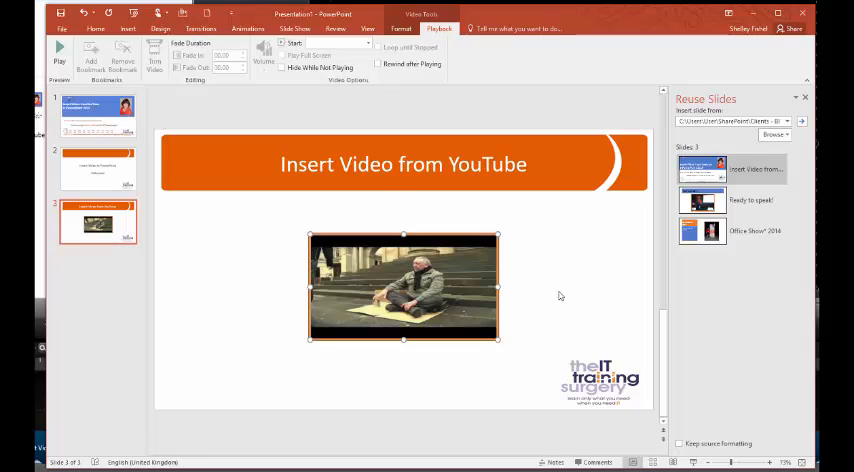
mouse_move(565, 291)
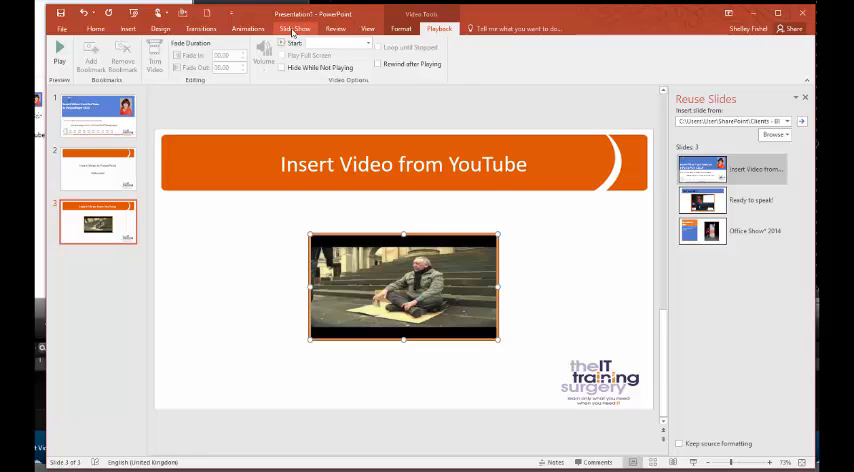
Start the slide show from the current slide, slide 3.
left_click(295, 28)
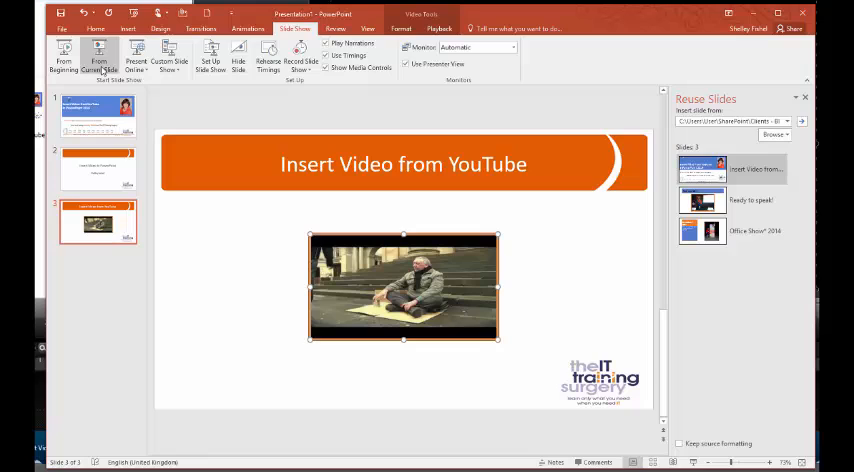
mouse_move(98, 58)
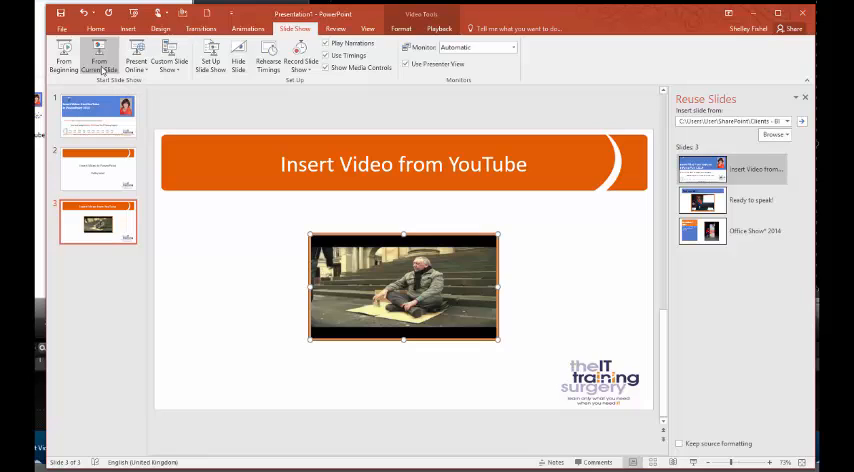
left_click(98, 57)
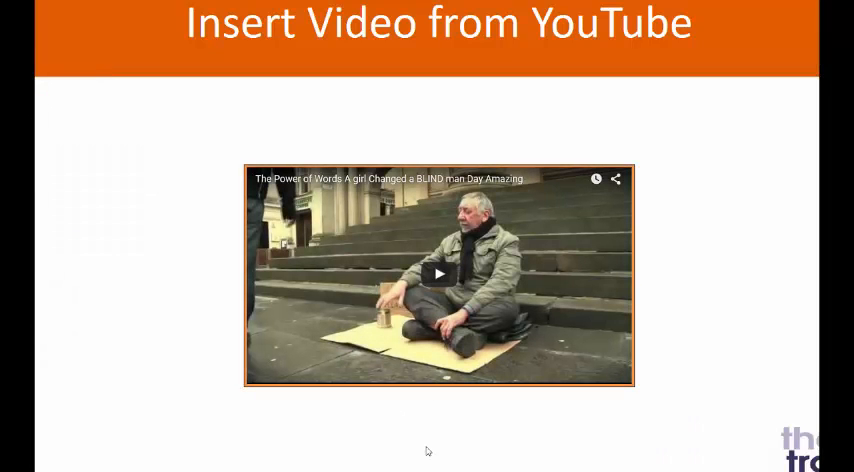
Play the embedded YouTube video during the slide show.
left_click(438, 274)
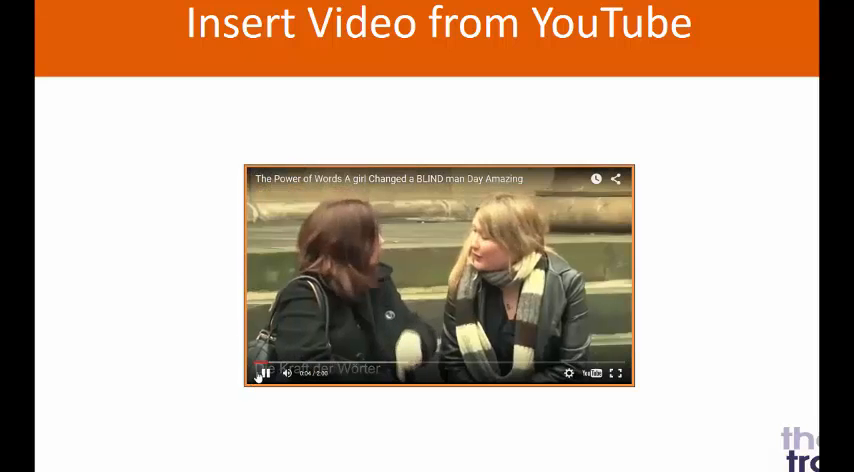